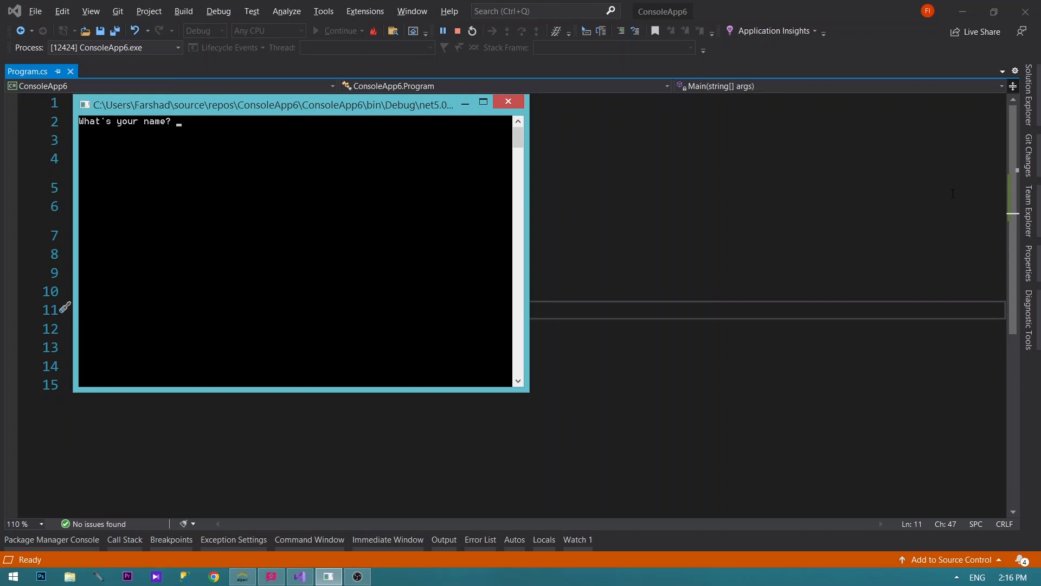
pyautogui.moveTo(133, 131)
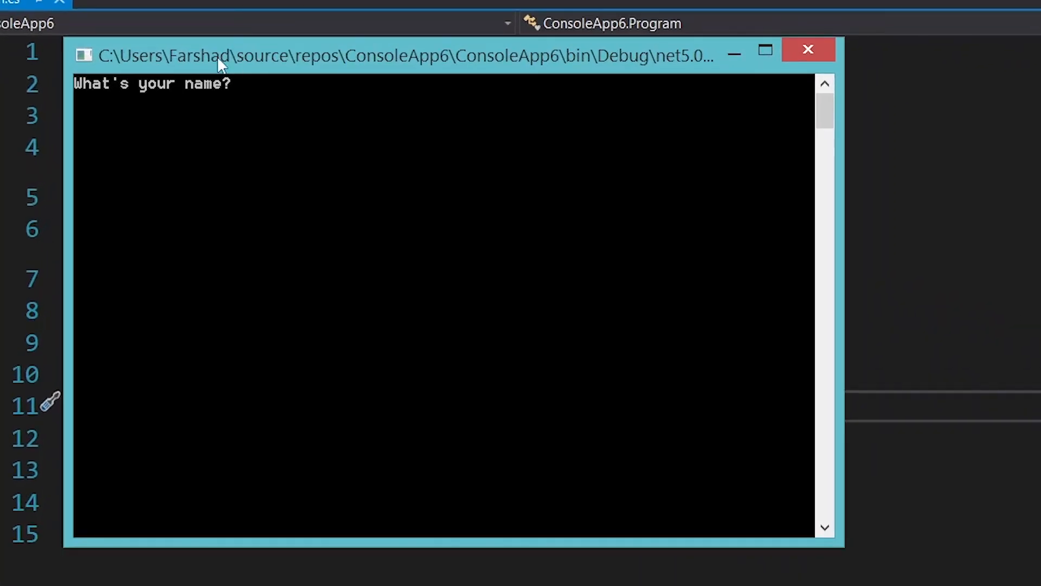
pyautogui.moveTo(95, 107)
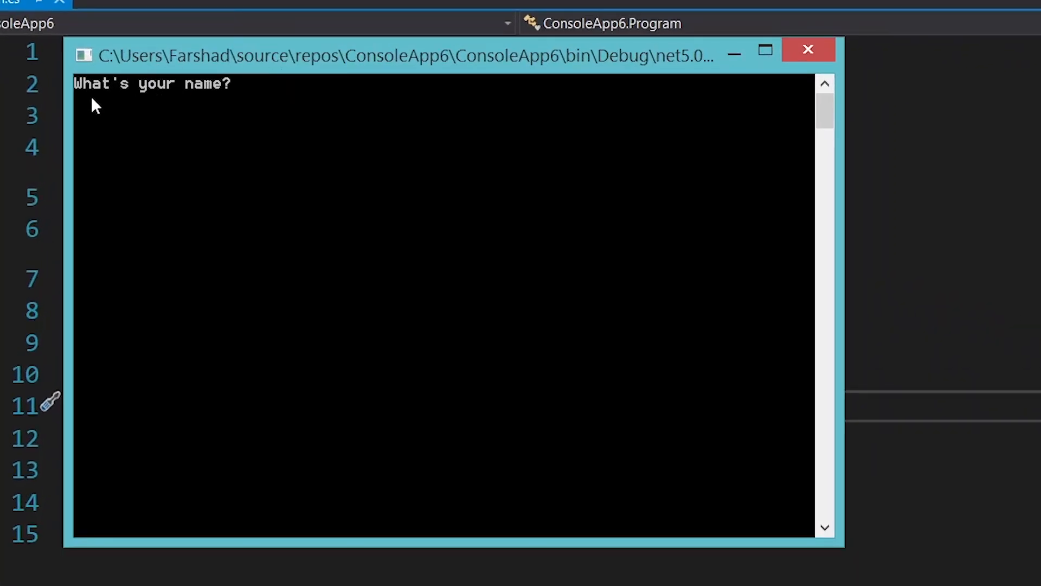
pyautogui.moveTo(258, 83)
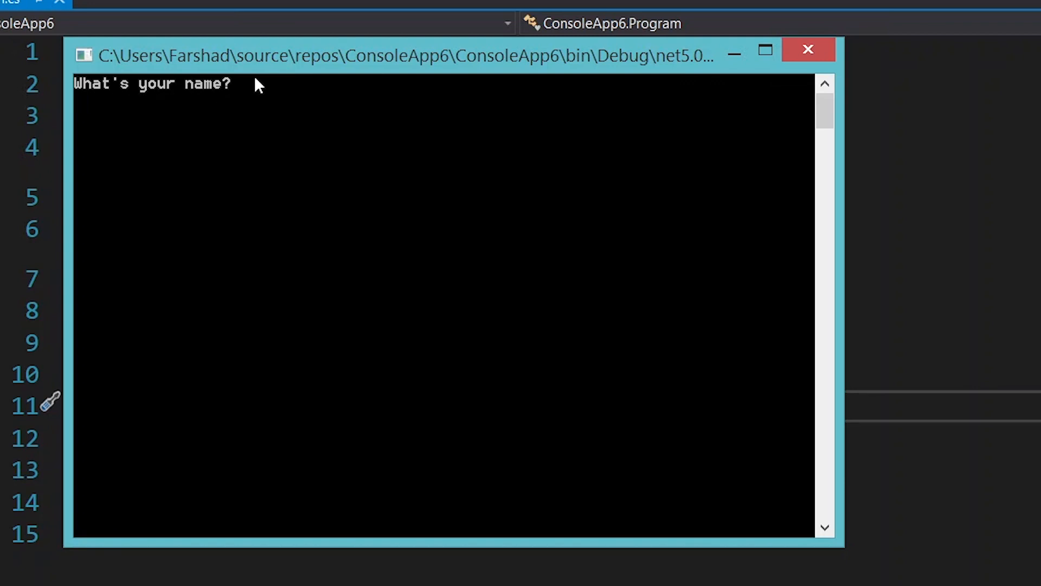
pyautogui.moveTo(183, 103)
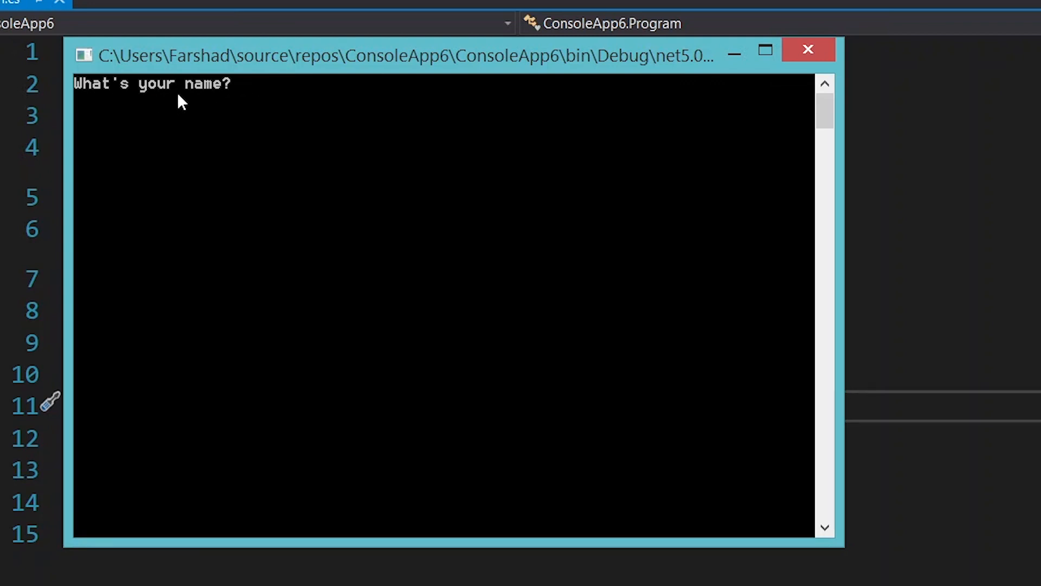
# Step: Enter the name Freddi at the prompt so the app prints 'Hello, Freddi'
pyautogui.write('Fr')
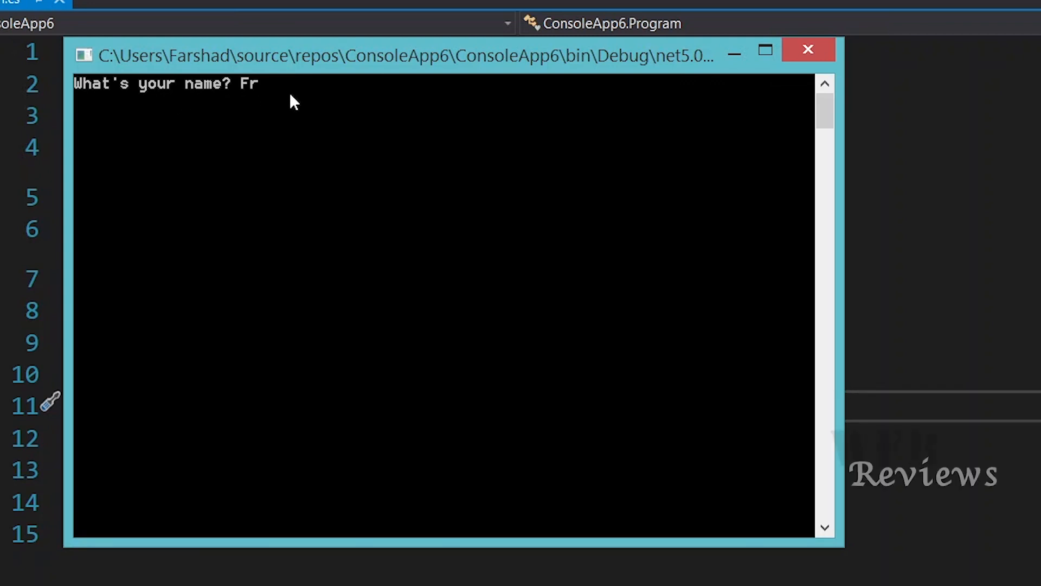
pyautogui.write('ed')
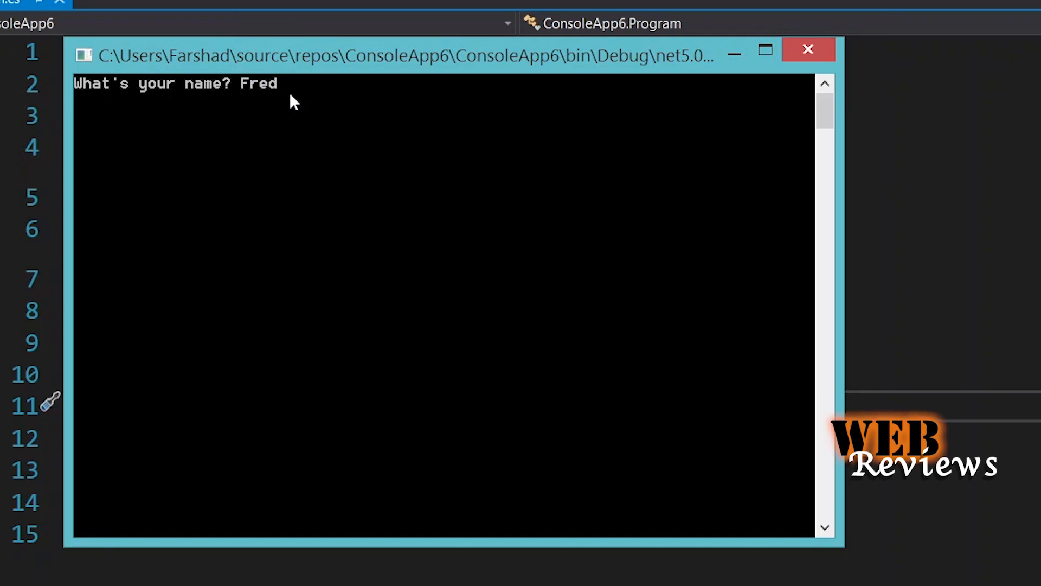
pyautogui.write('di')
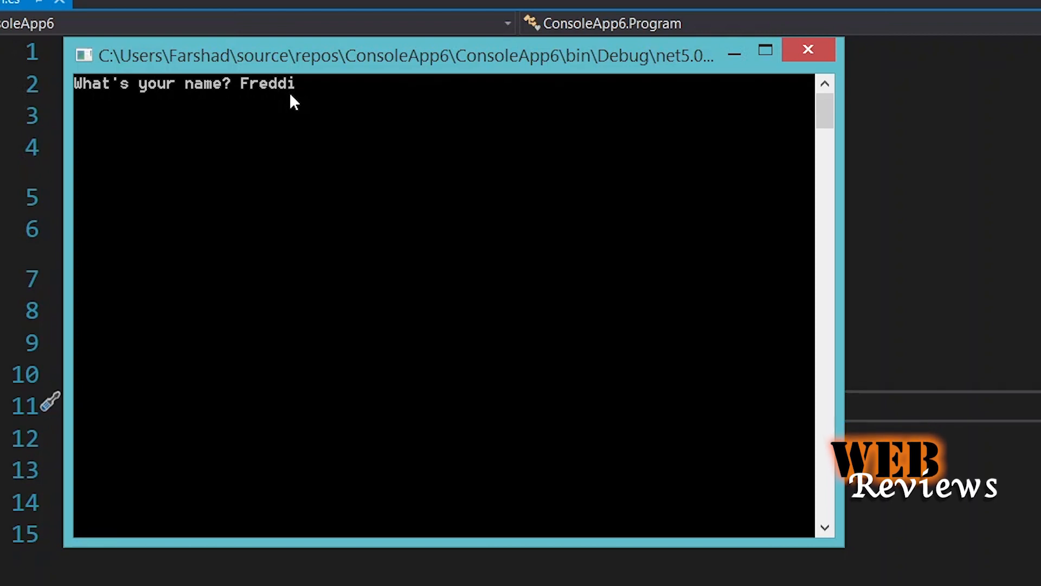
pyautogui.press('enter')
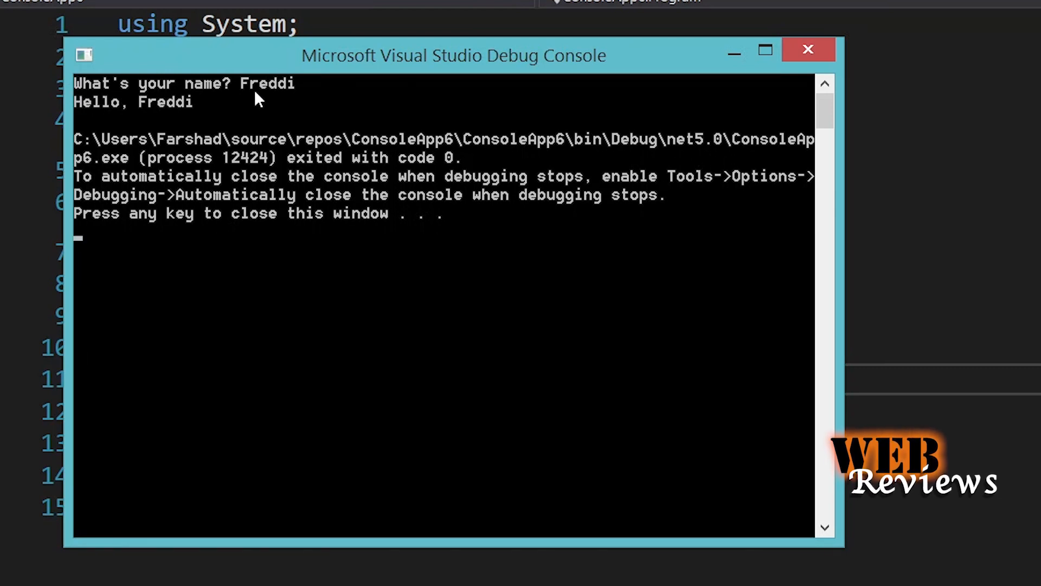
pyautogui.moveTo(295, 98)
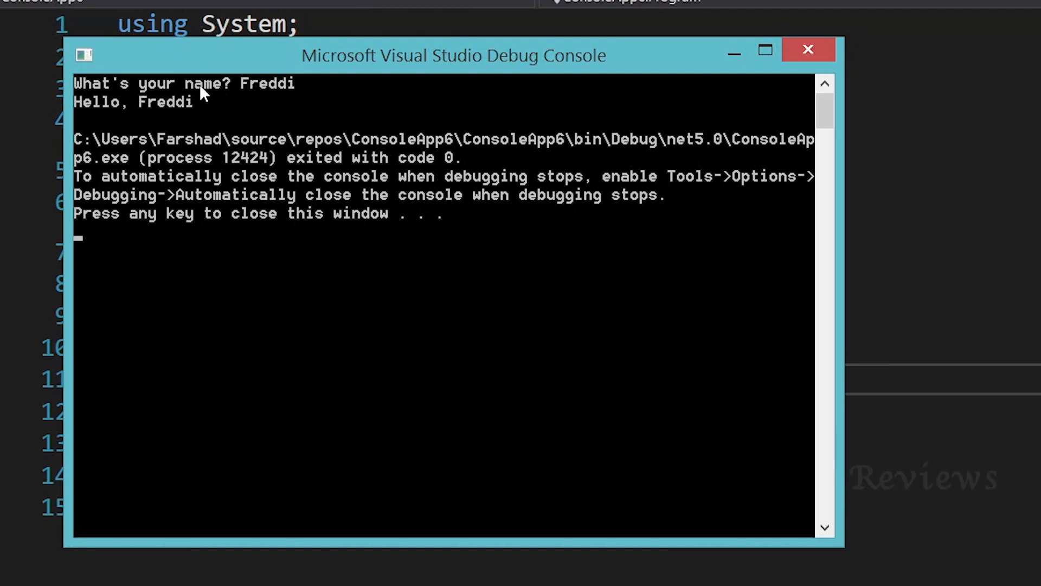
pyautogui.moveTo(164, 126)
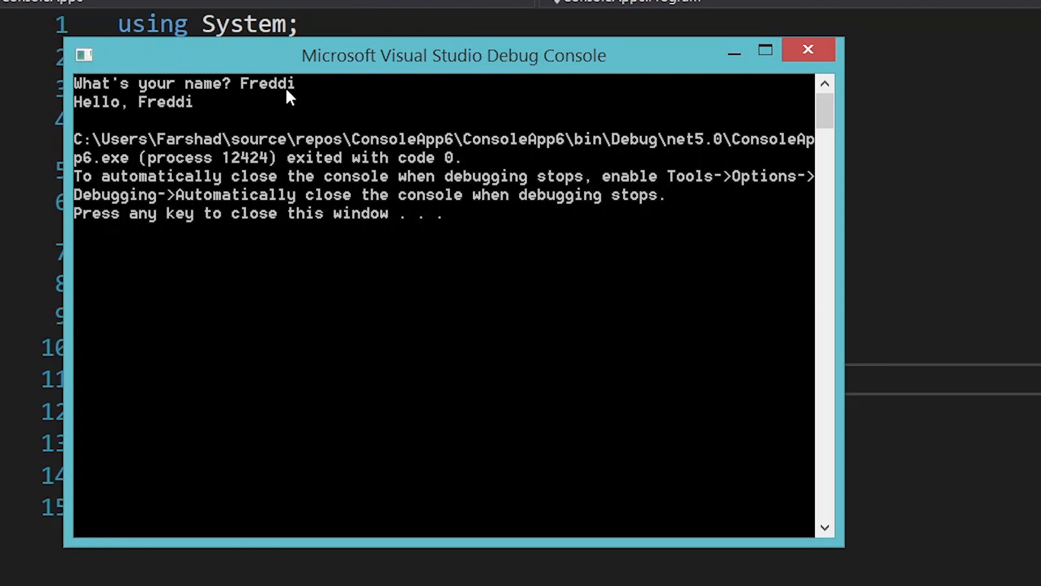
pyautogui.moveTo(156, 119)
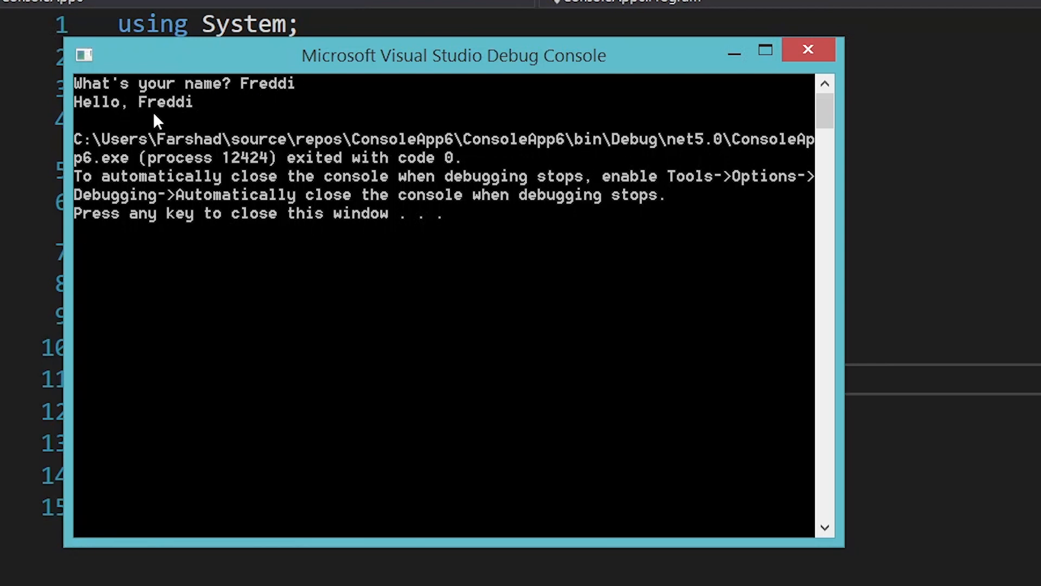
pyautogui.moveTo(182, 106)
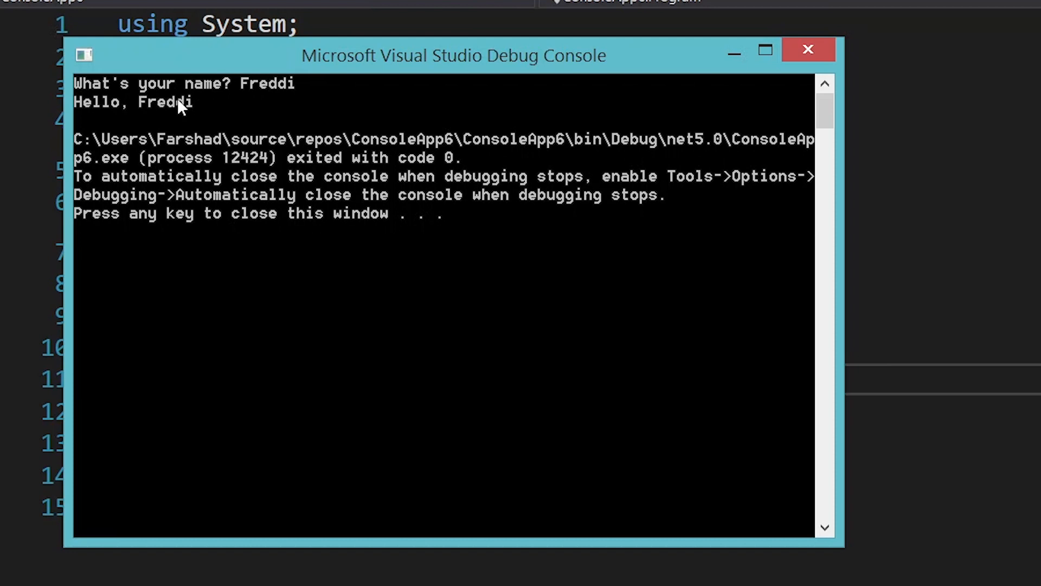
pyautogui.moveTo(89, 125)
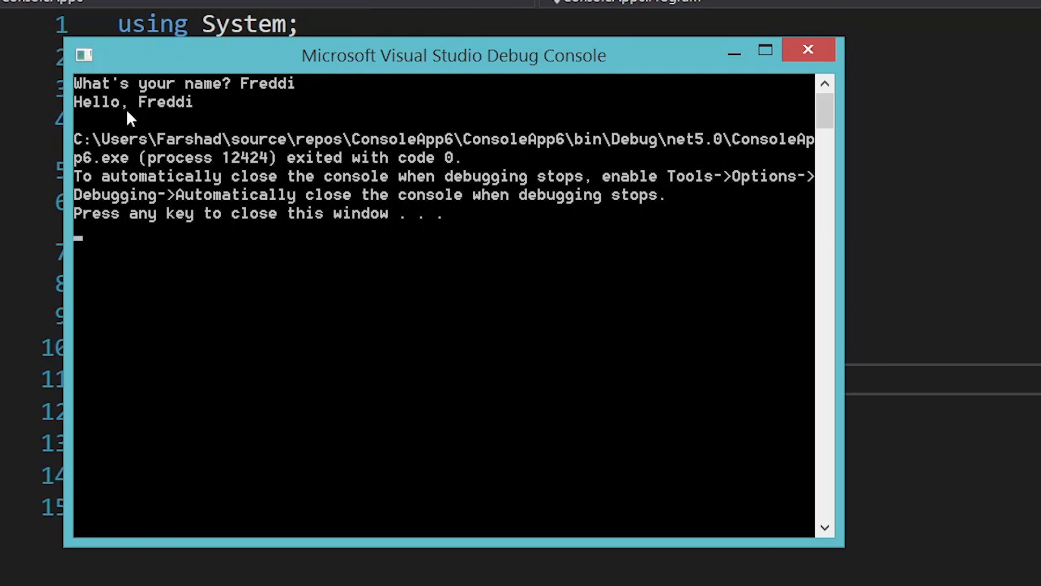
pyautogui.moveTo(100, 127)
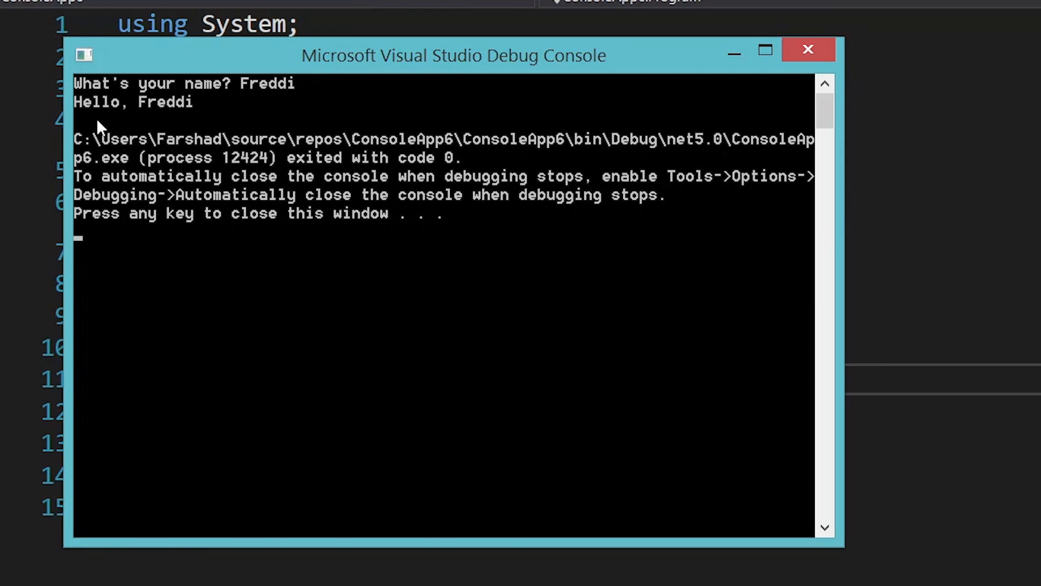
pyautogui.moveTo(136, 96)
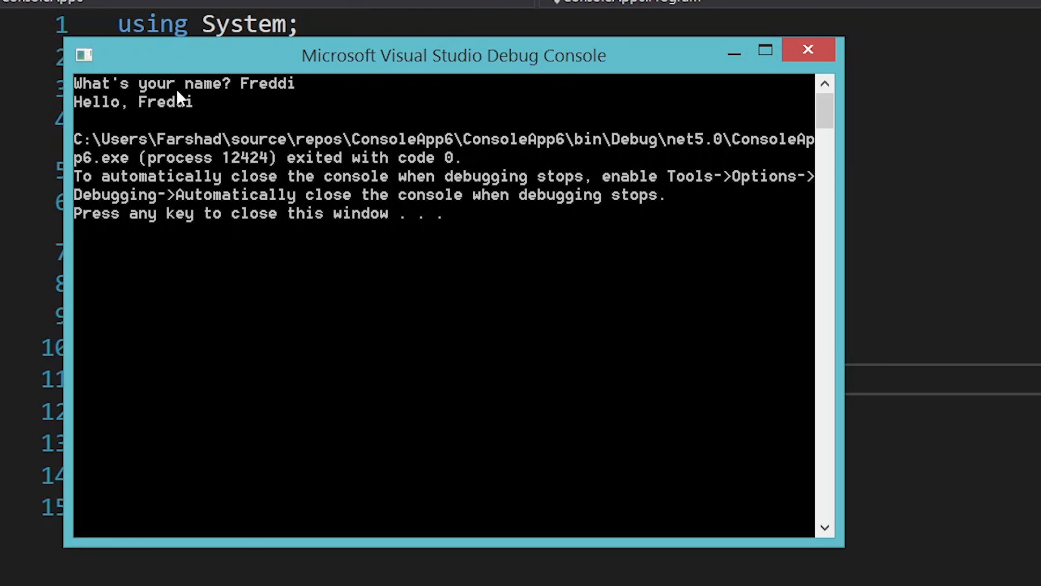
pyautogui.moveTo(246, 97)
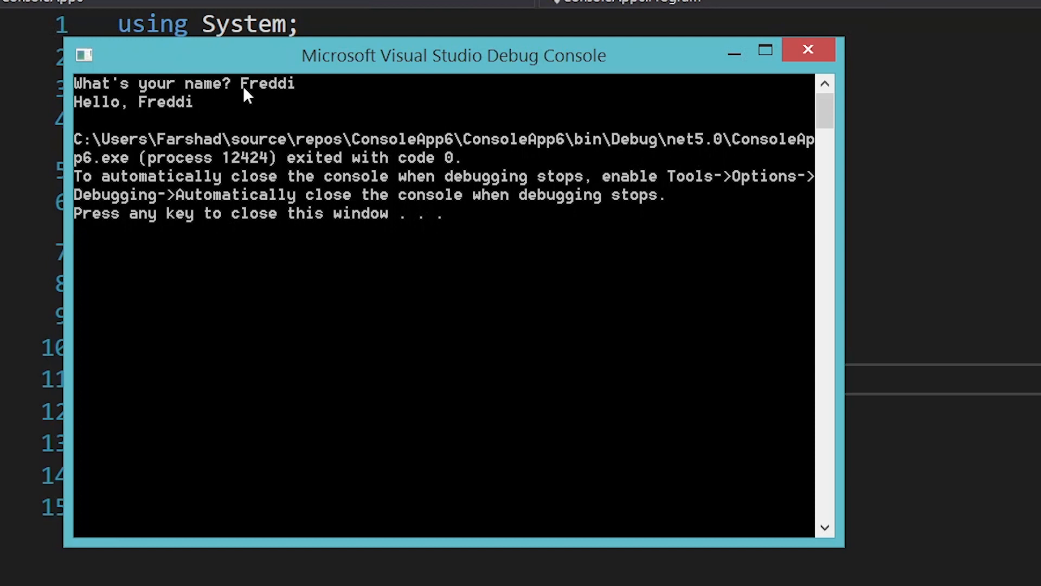
pyautogui.moveTo(264, 98)
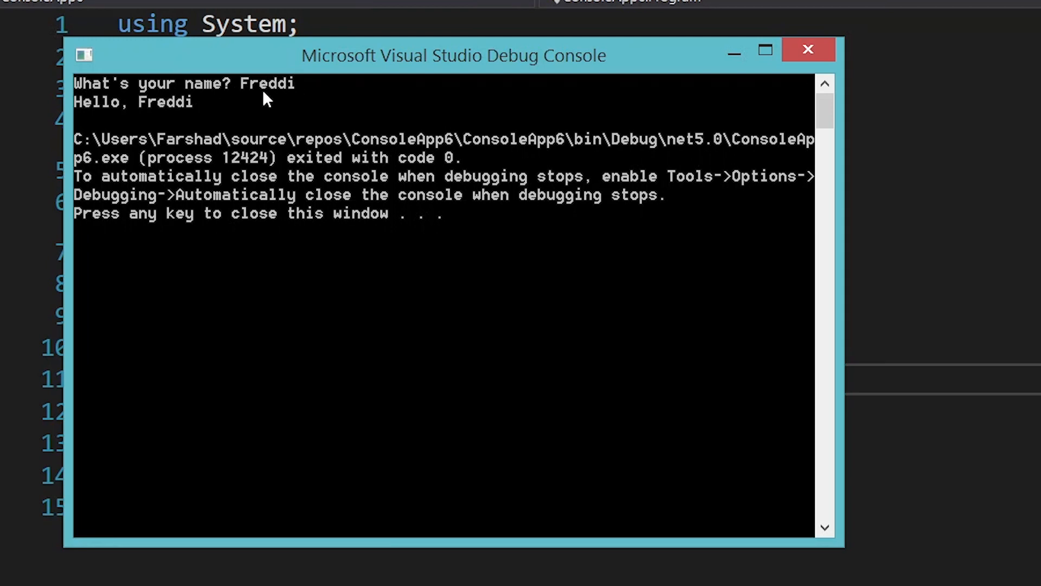
pyautogui.moveTo(229, 80)
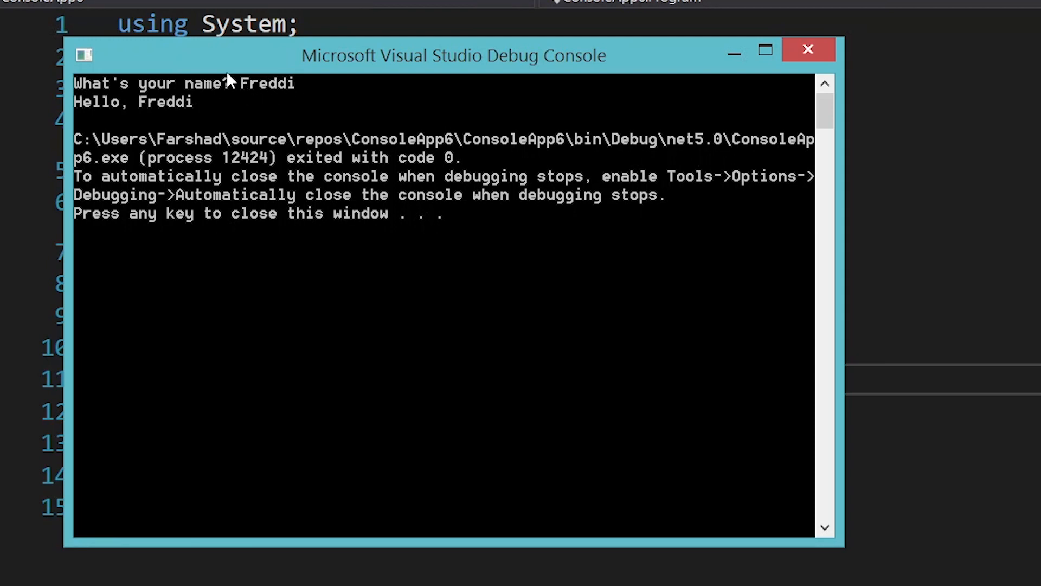
pyautogui.press('enter')
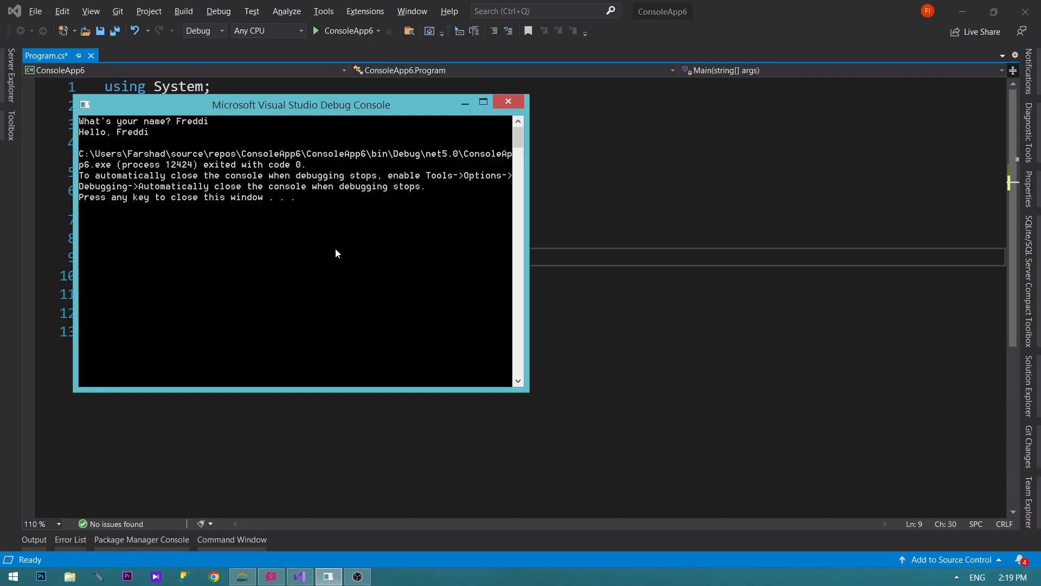
# Step: Close the debug console and replace 'Hello World!' with "What's your name? "
pyautogui.press('alt+tab')
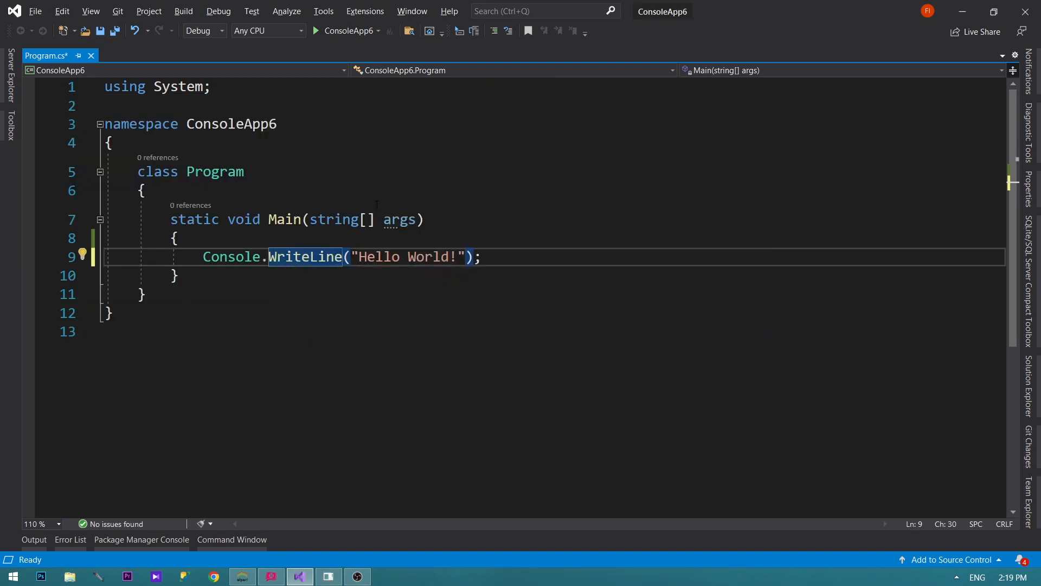
pyautogui.moveTo(186, 86)
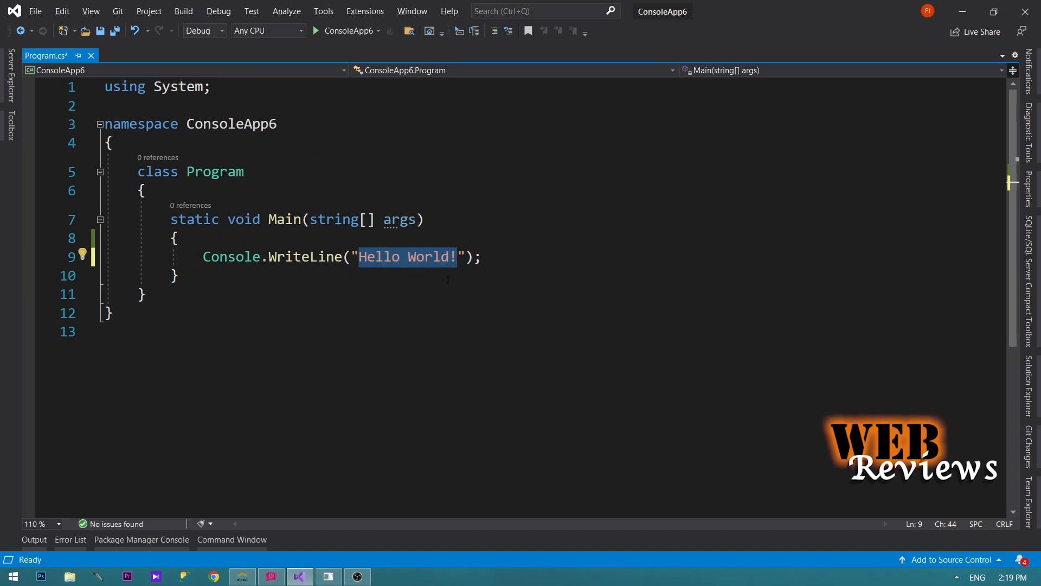
pyautogui.write('What si')
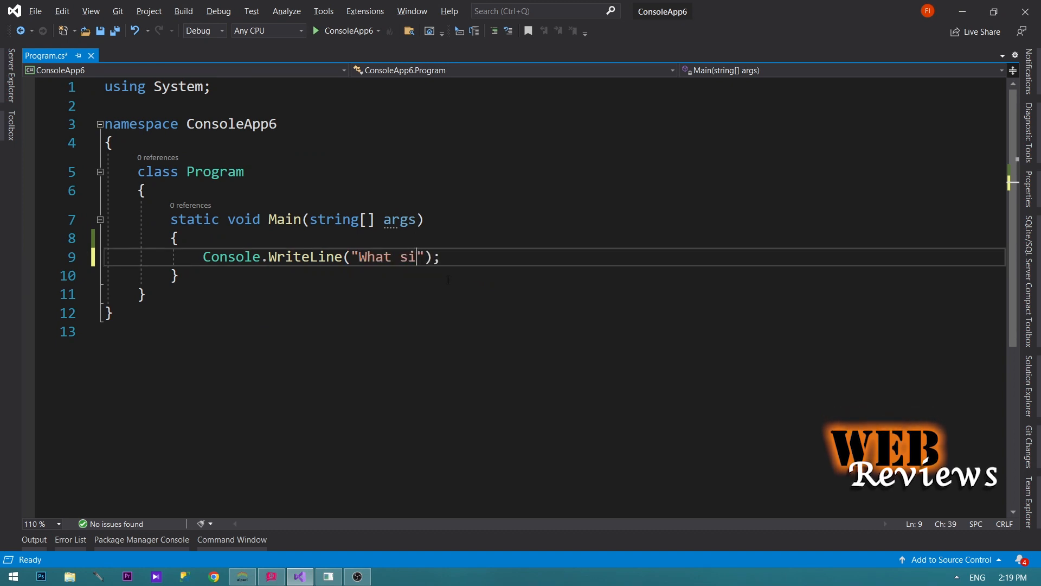
pyautogui.write("'s your")
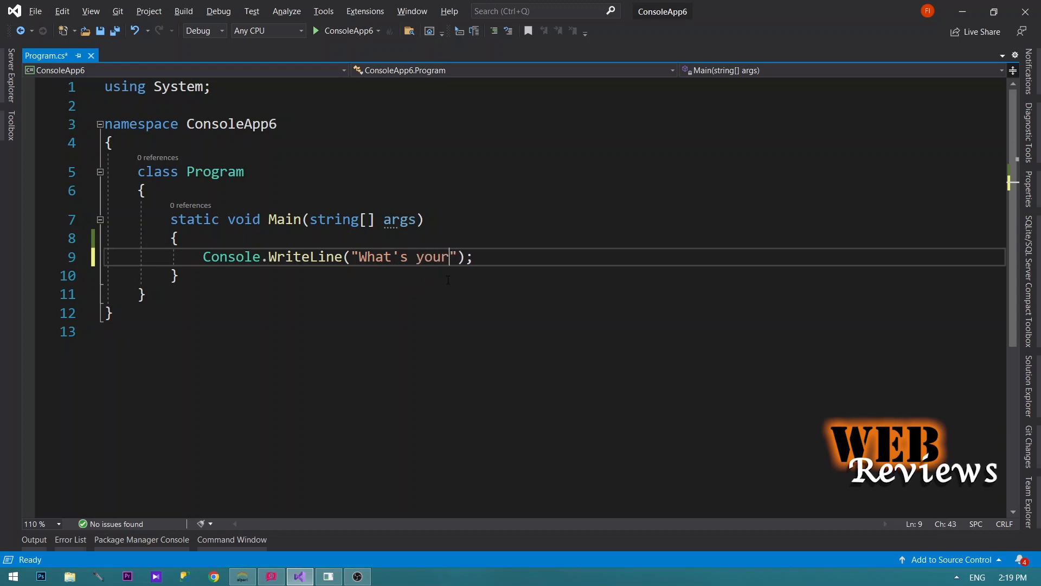
pyautogui.write('name?')
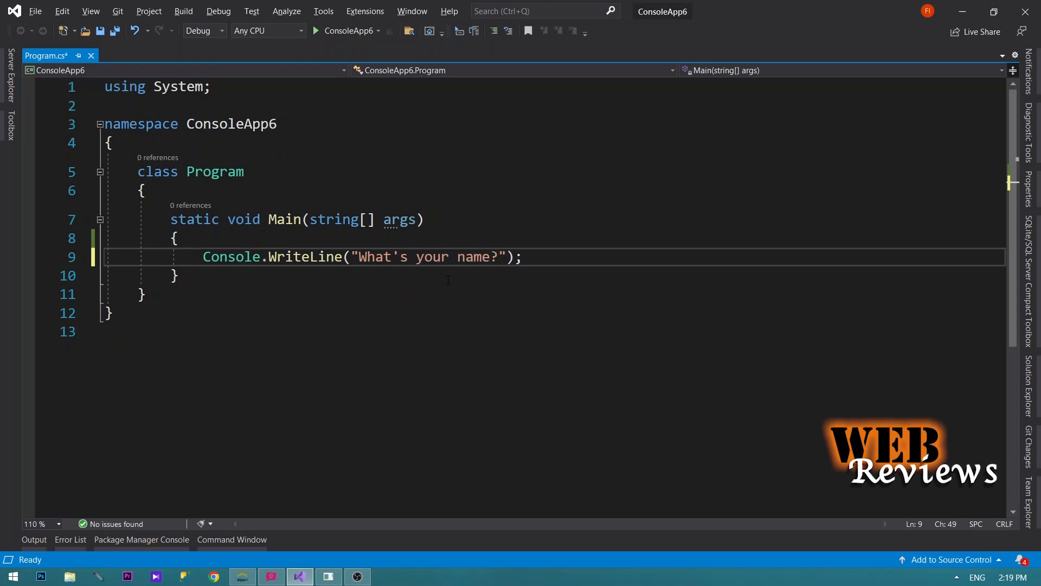
pyautogui.write('" "')
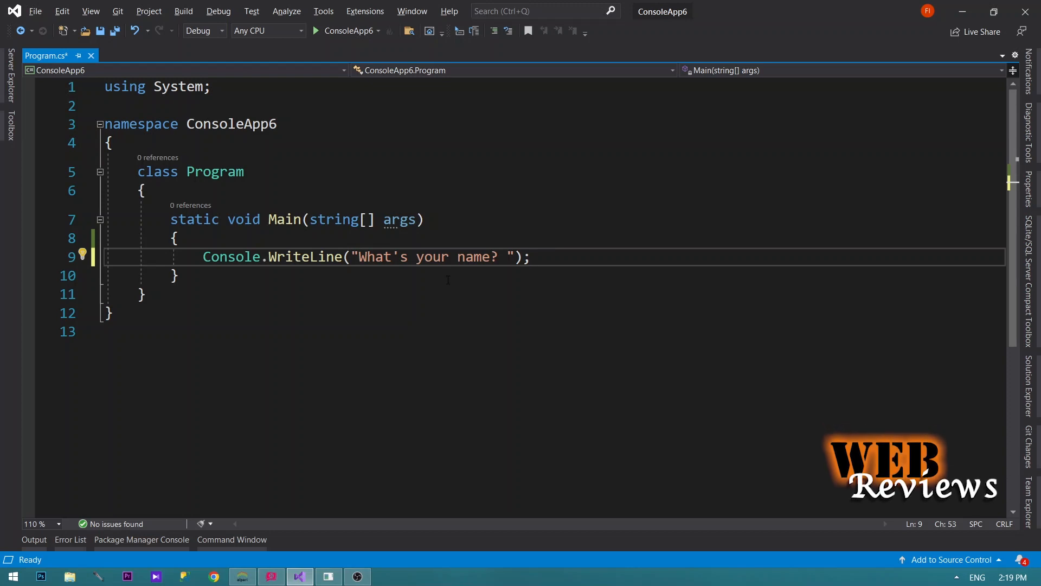
# Step: Add the line string userName = Console.ReadLine(); below the prompt line
pyautogui.press('Enter')
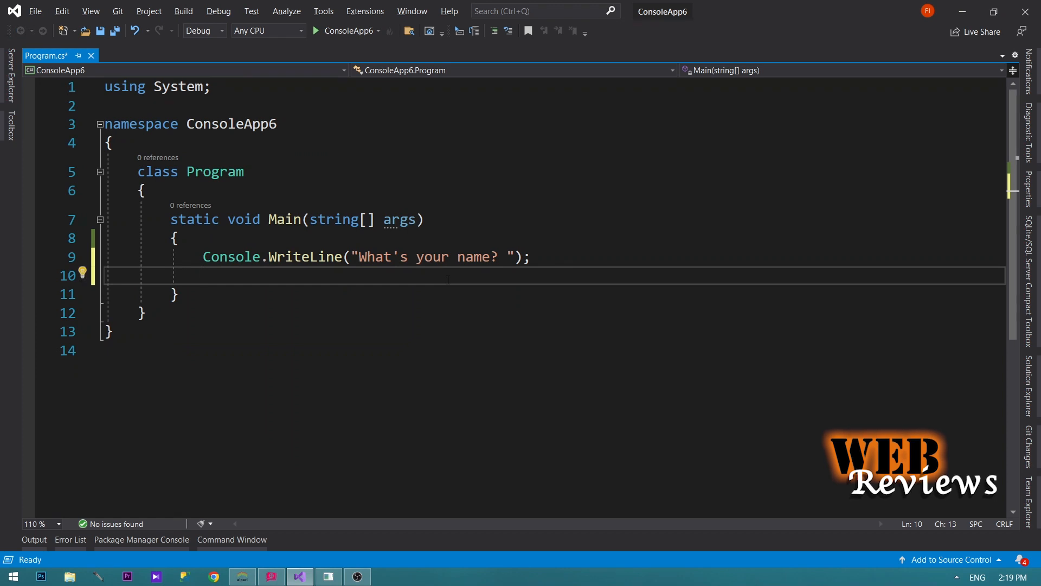
pyautogui.write('string')
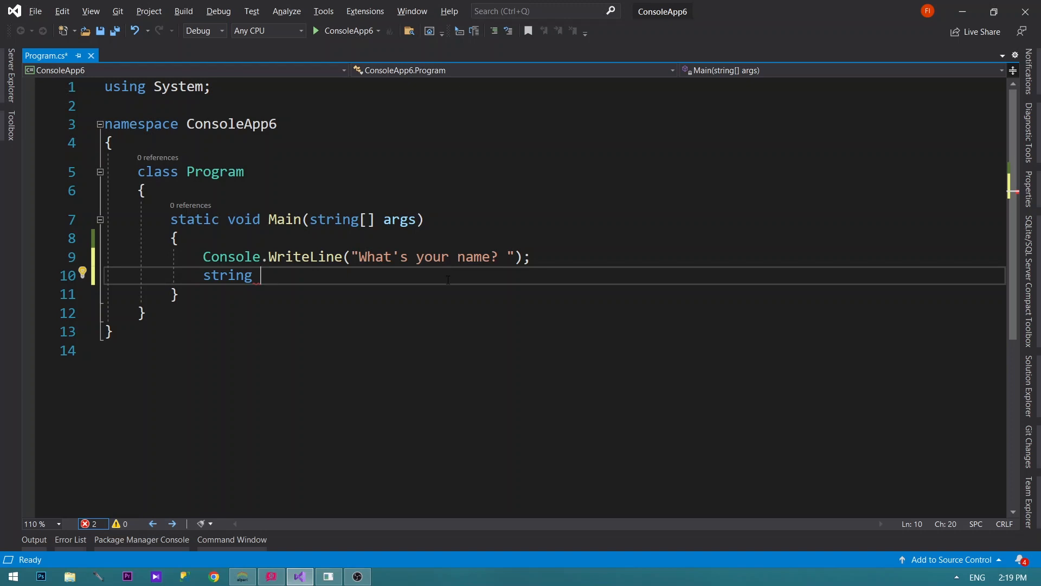
pyautogui.write('name')
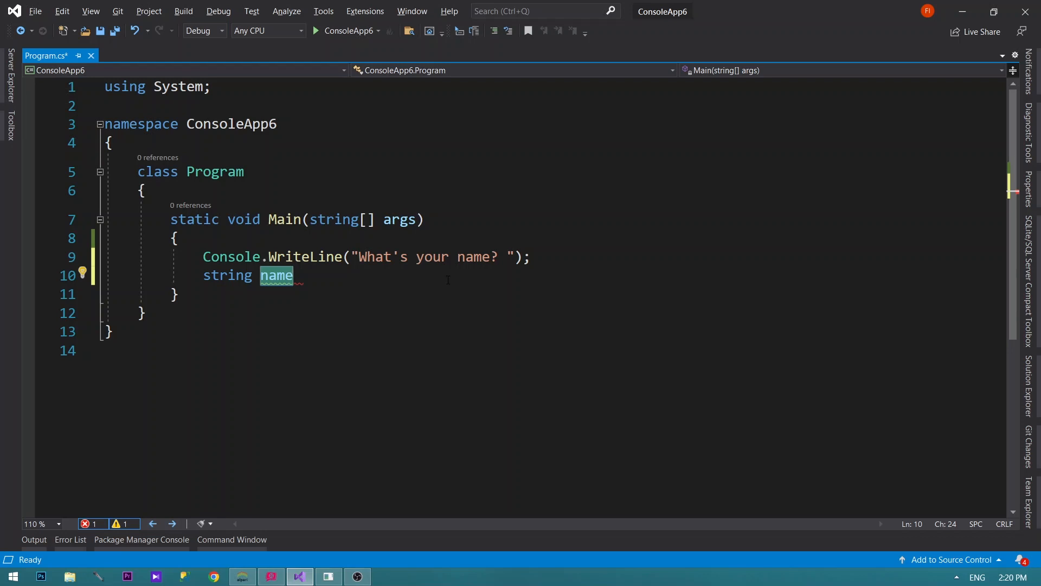
pyautogui.write('user')
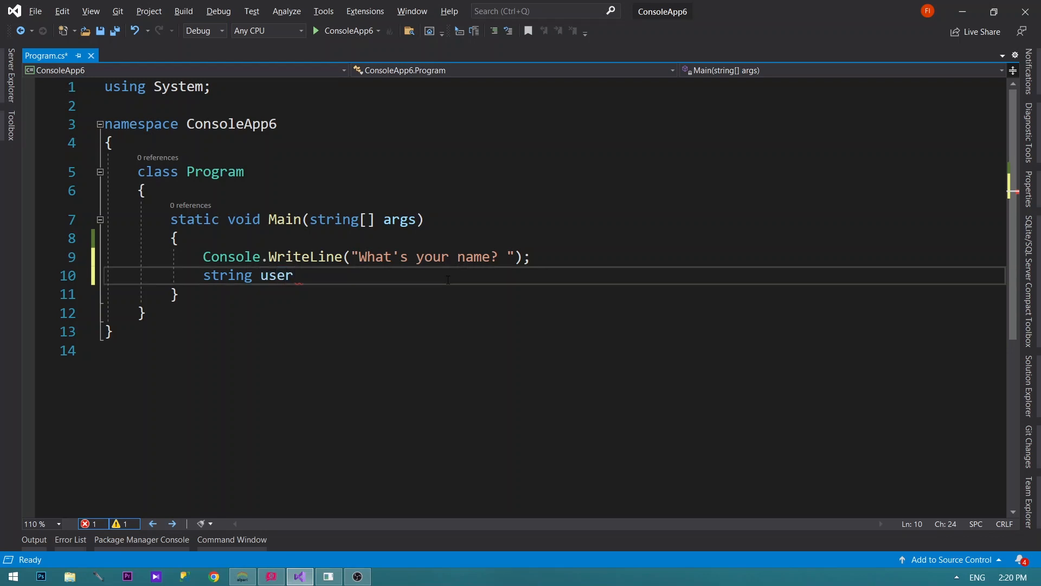
pyautogui.write('Name')
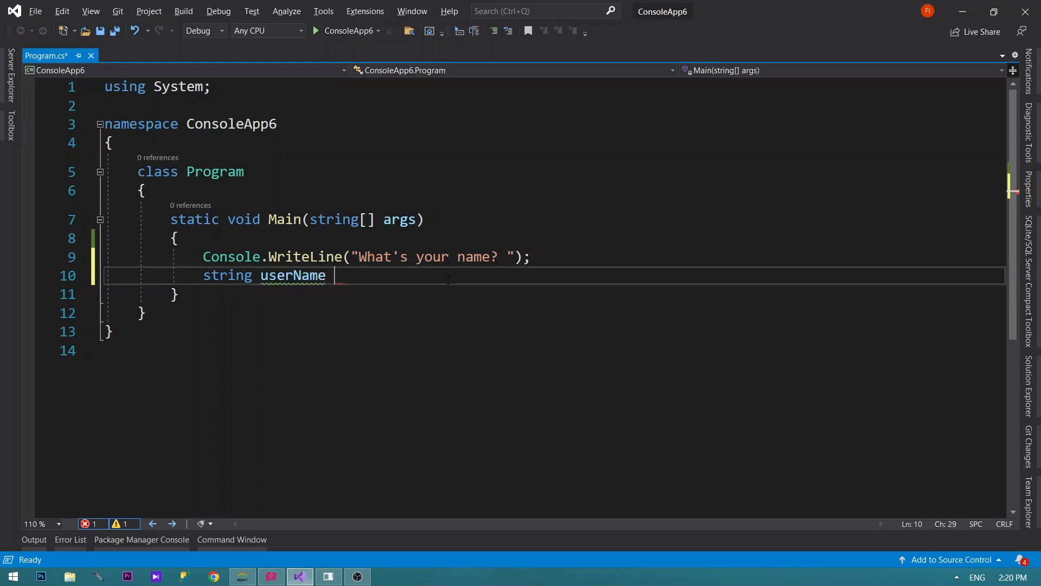
pyautogui.write('=')
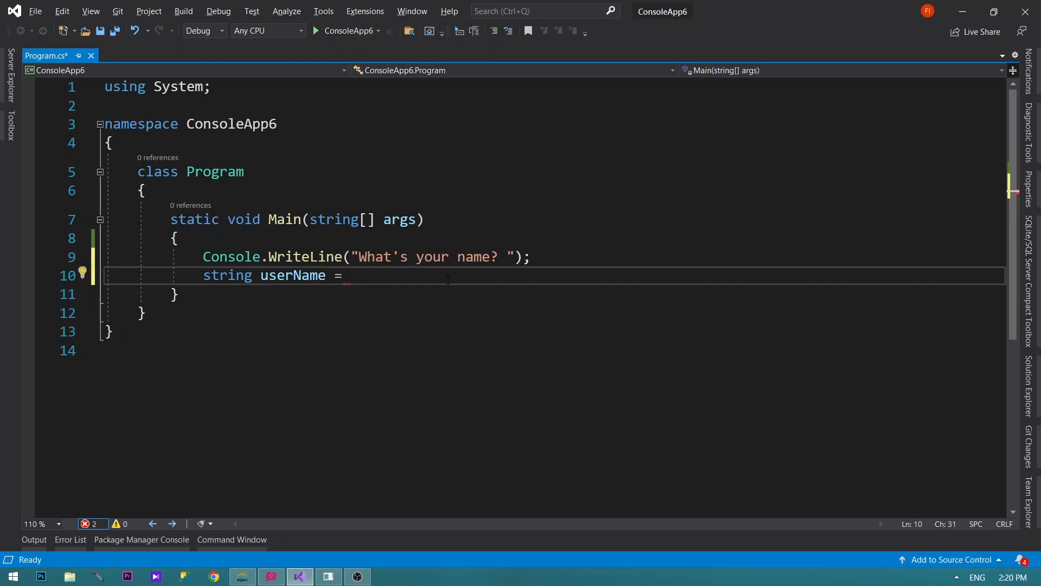
pyautogui.write('Co')
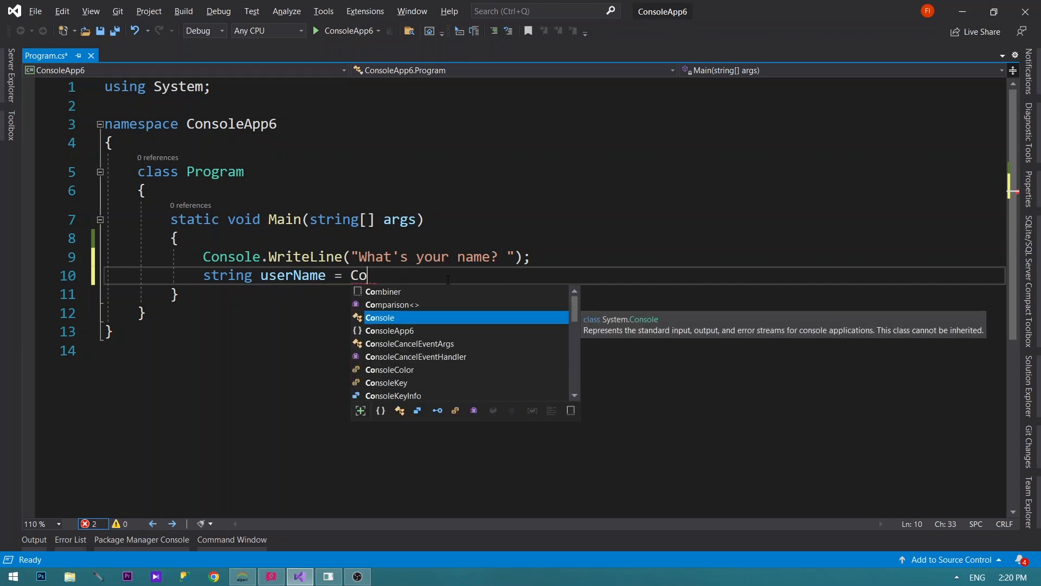
pyautogui.write('nsole')
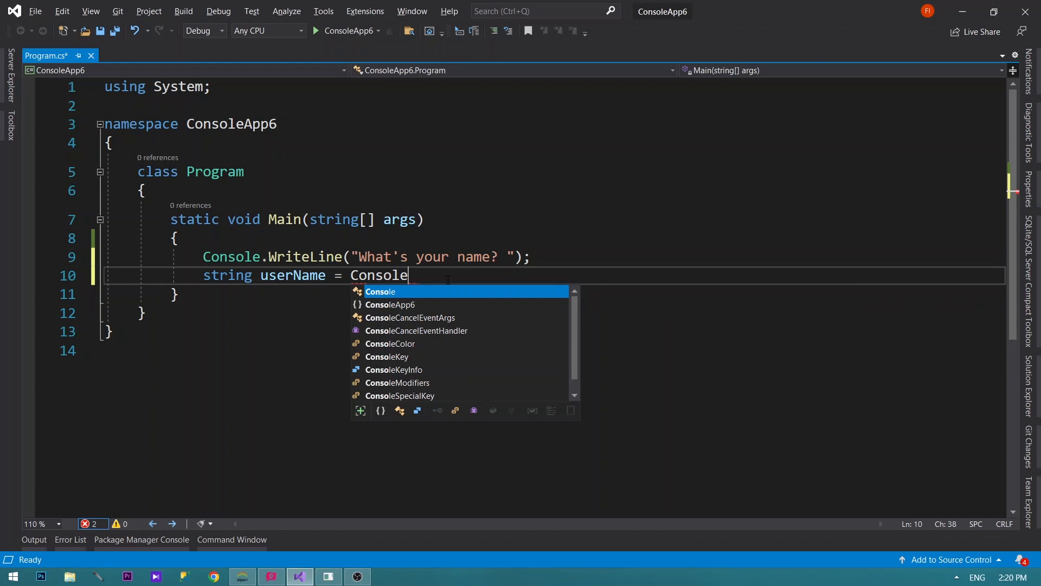
pyautogui.write('.readLine')
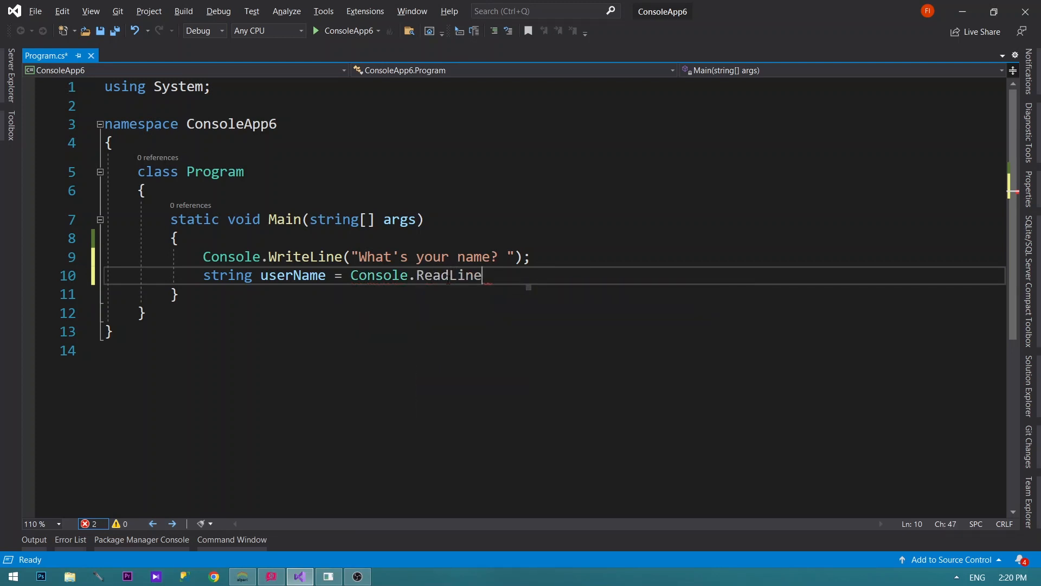
pyautogui.write('();')
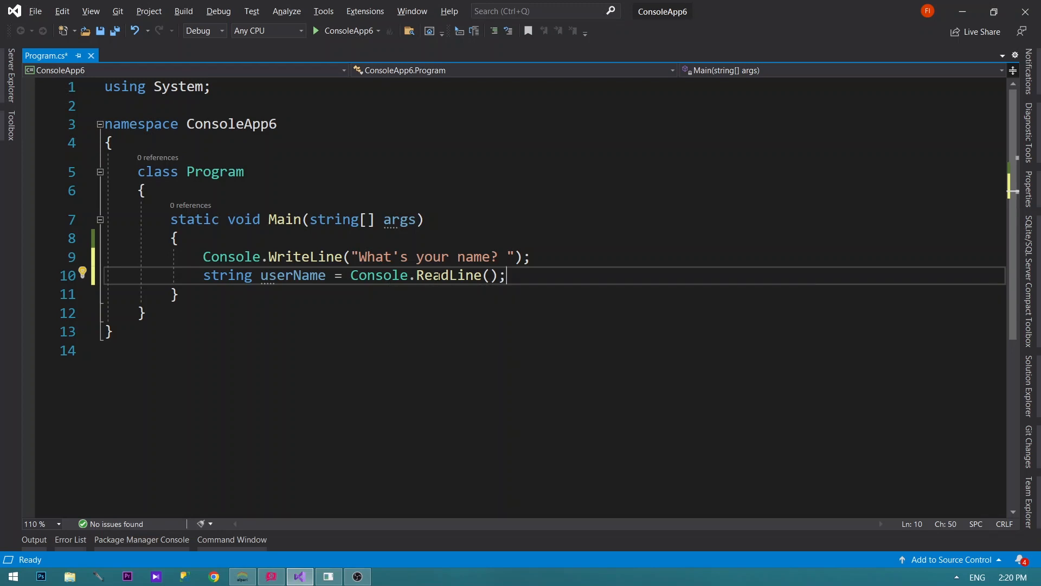
pyautogui.moveTo(444, 275)
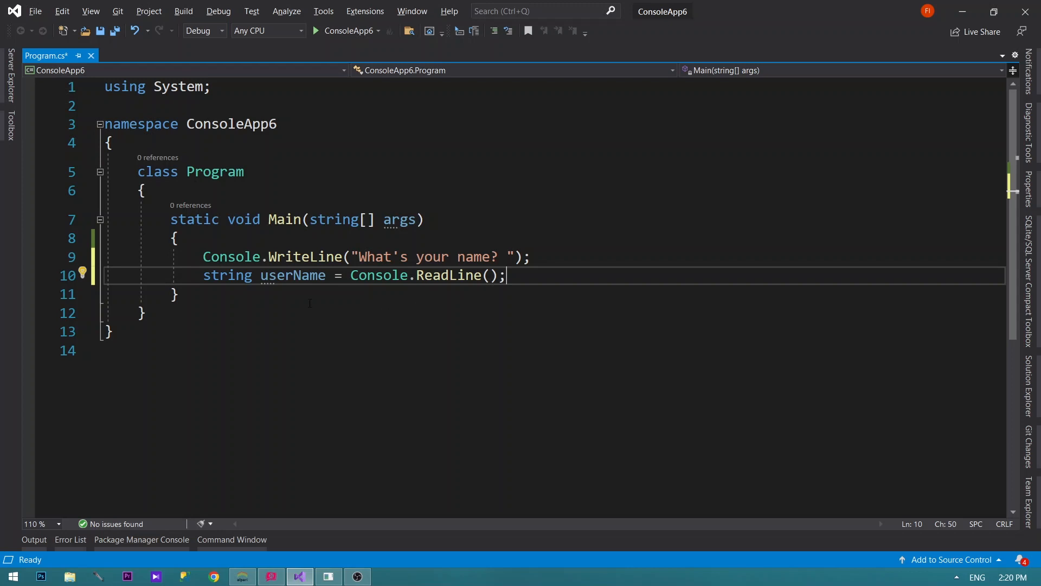
pyautogui.doubleClick(272, 275)
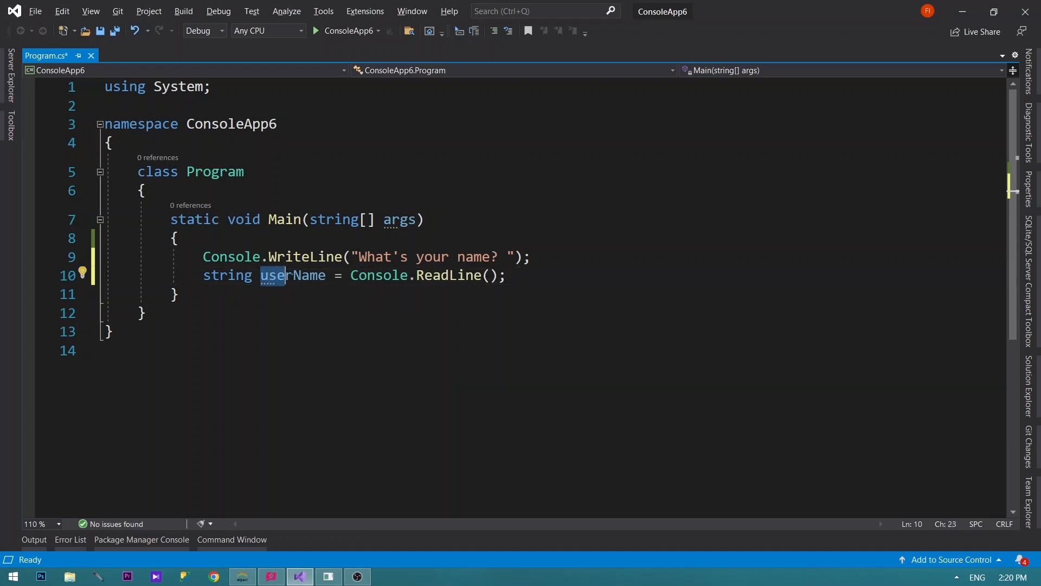
pyautogui.doubleClick(293, 275)
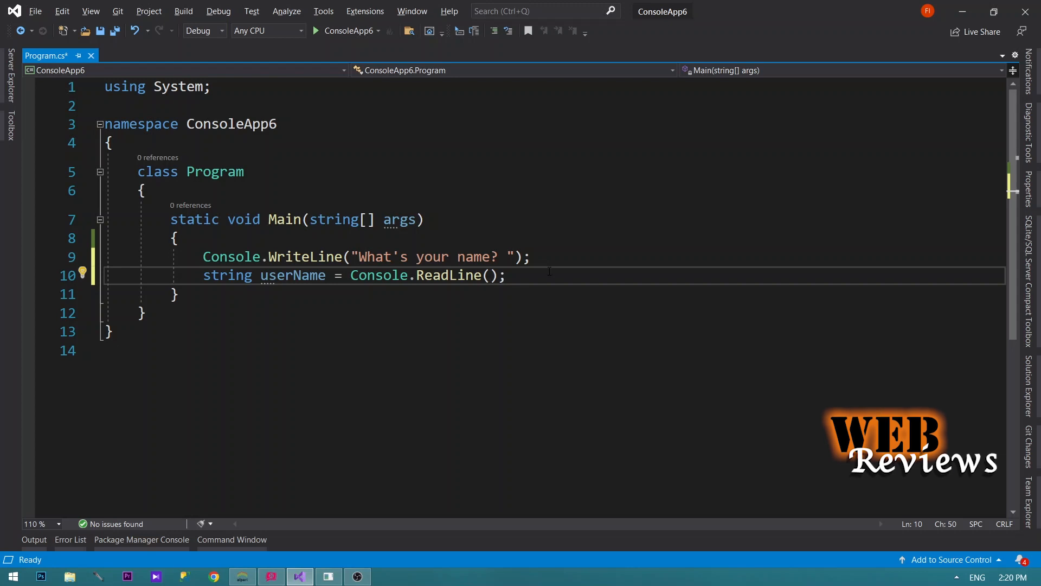
# Step: Add Console.WriteLine("Hello," + userName); to print the greeting with the name
pyautogui.write('Con')
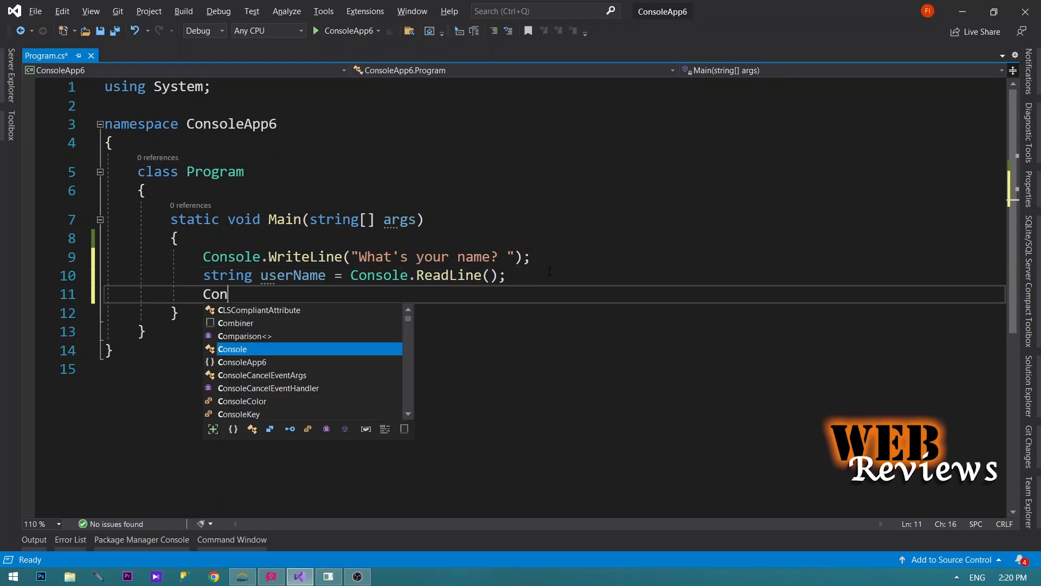
pyautogui.write('sole')
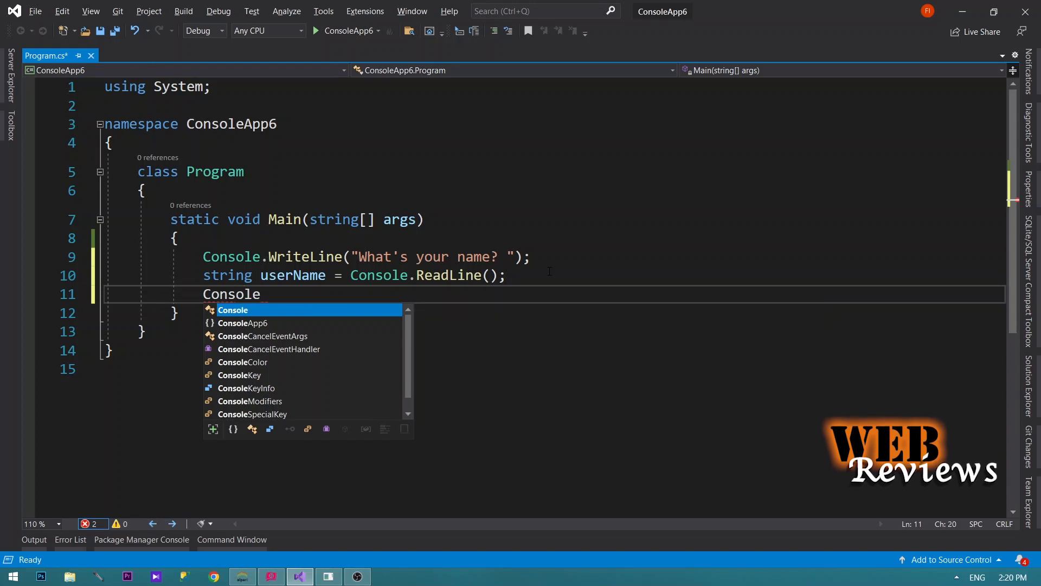
pyautogui.write('.W')
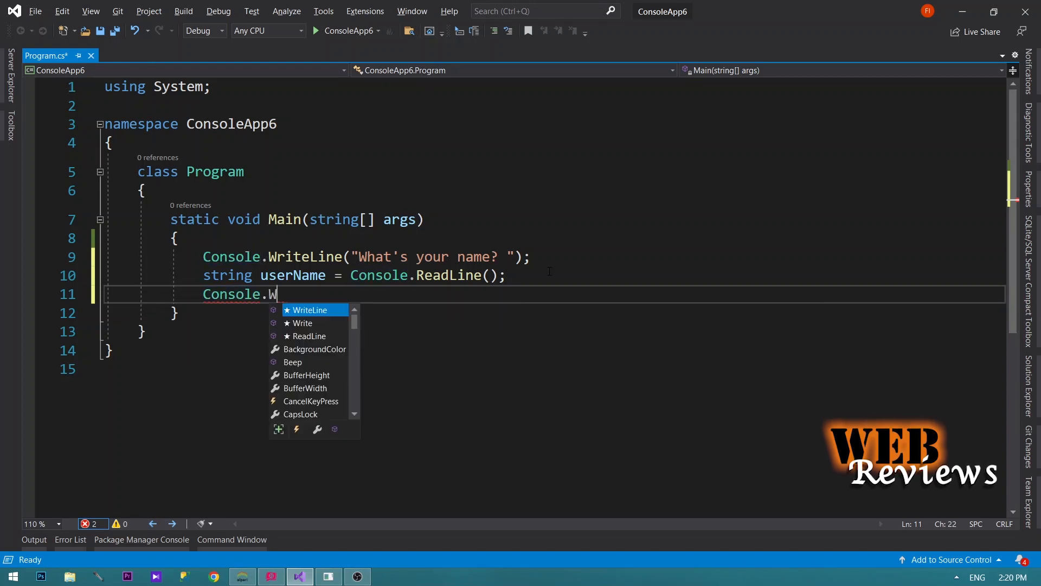
pyautogui.write('riteLine')
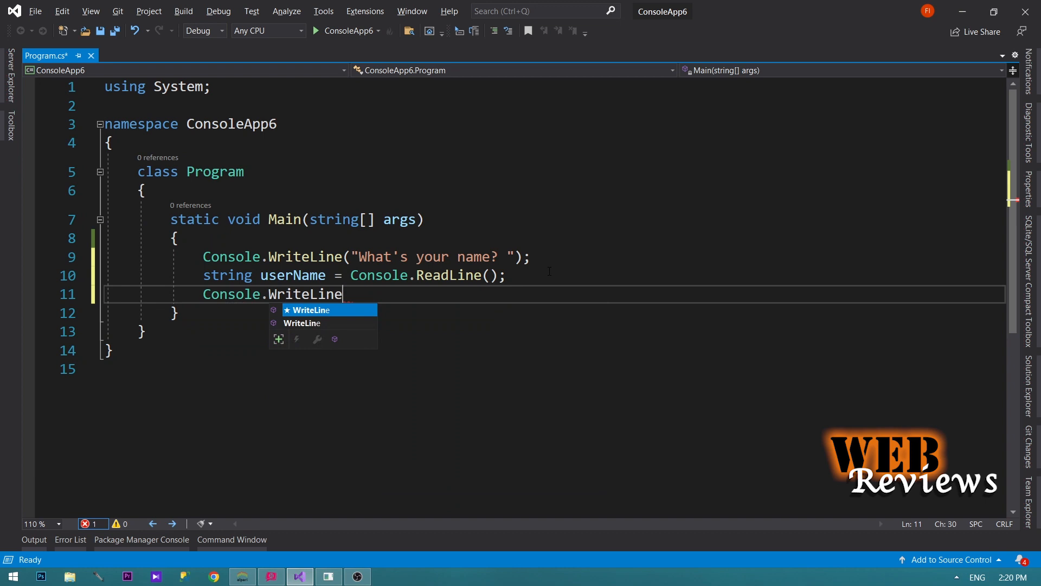
pyautogui.write('(')
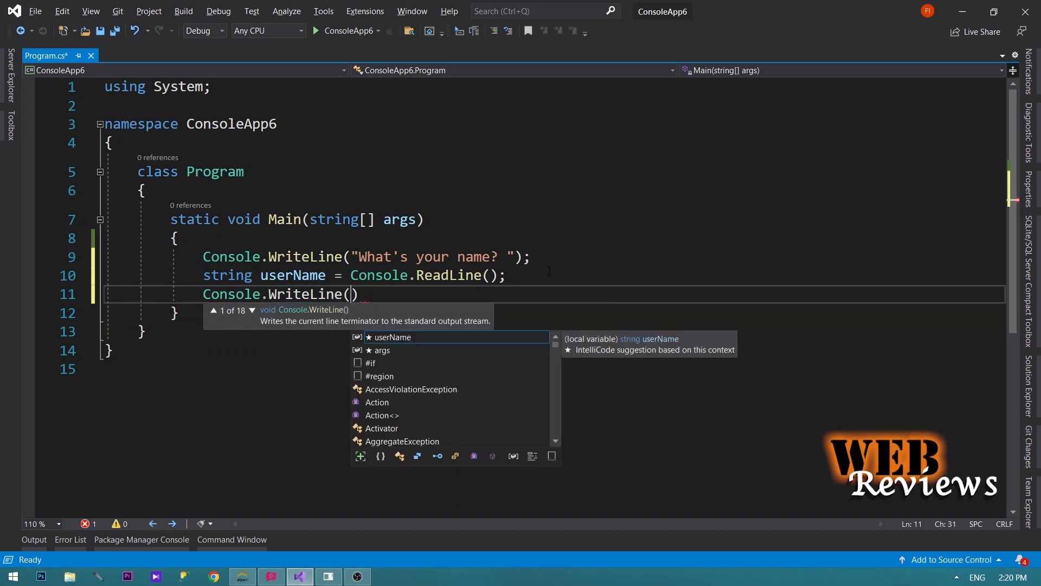
pyautogui.write('"Hell')
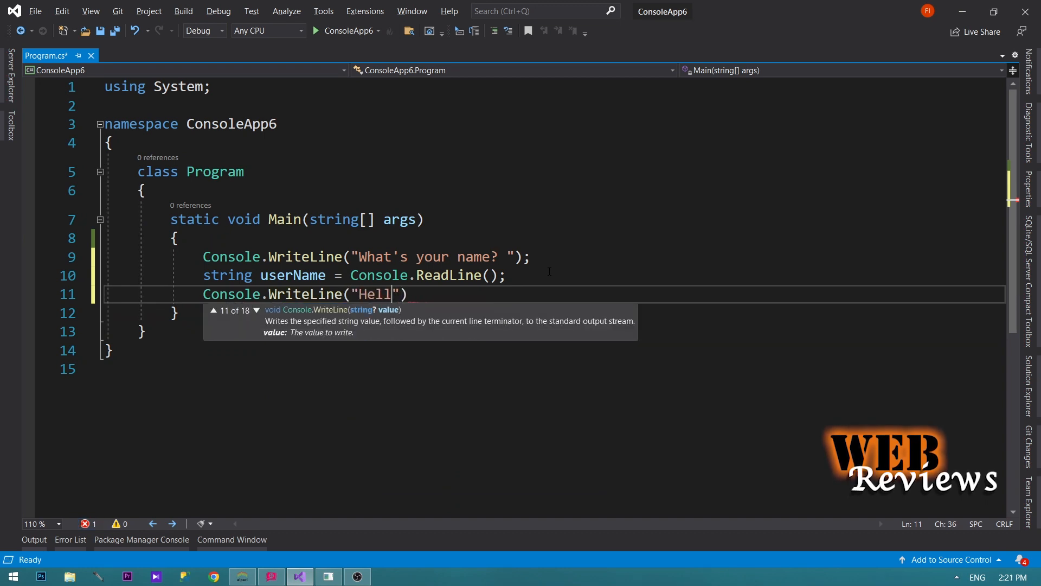
pyautogui.write('o,')
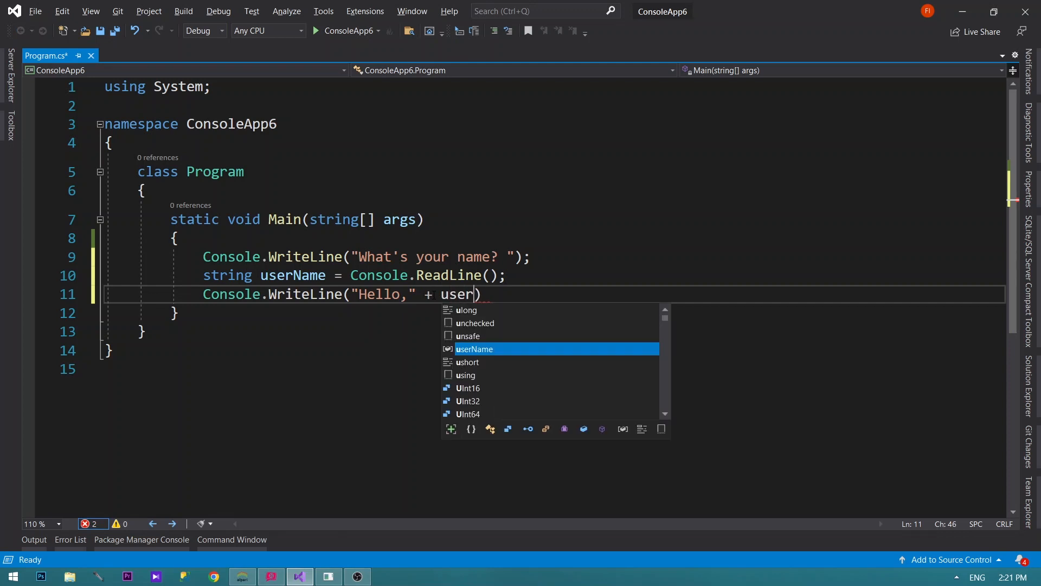
pyautogui.write('Name')
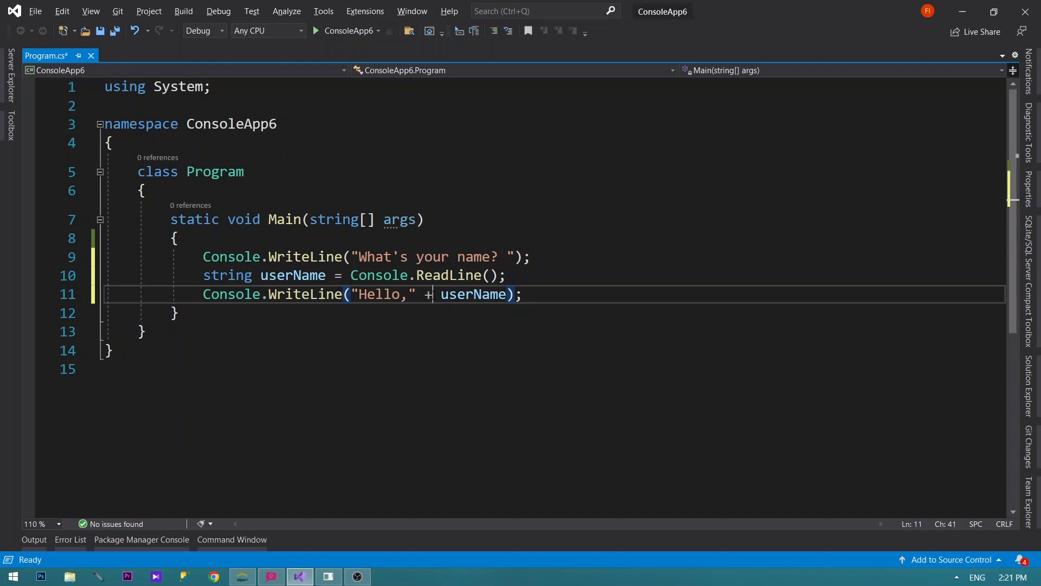
pyautogui.click(310, 257)
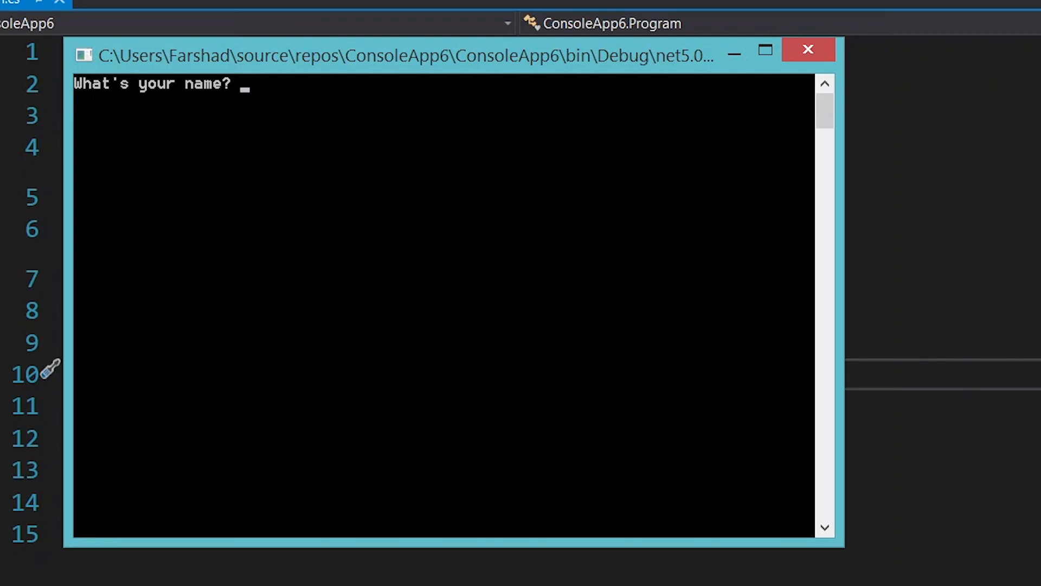
# Step: Enter the name Freddie so the app prints 'Hello,Freddie'
pyautogui.write('Freddie')
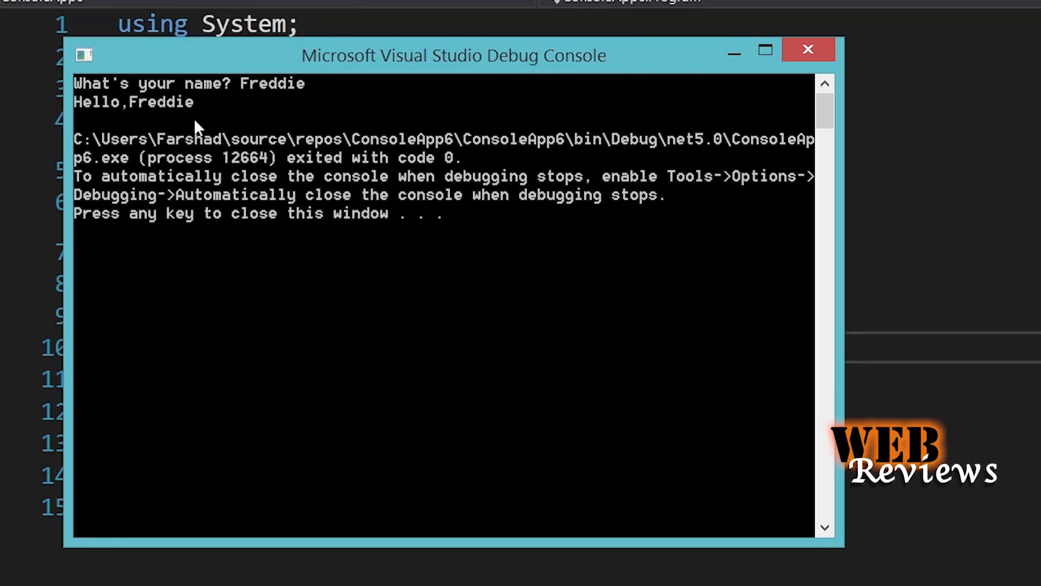
pyautogui.moveTo(726, 282)
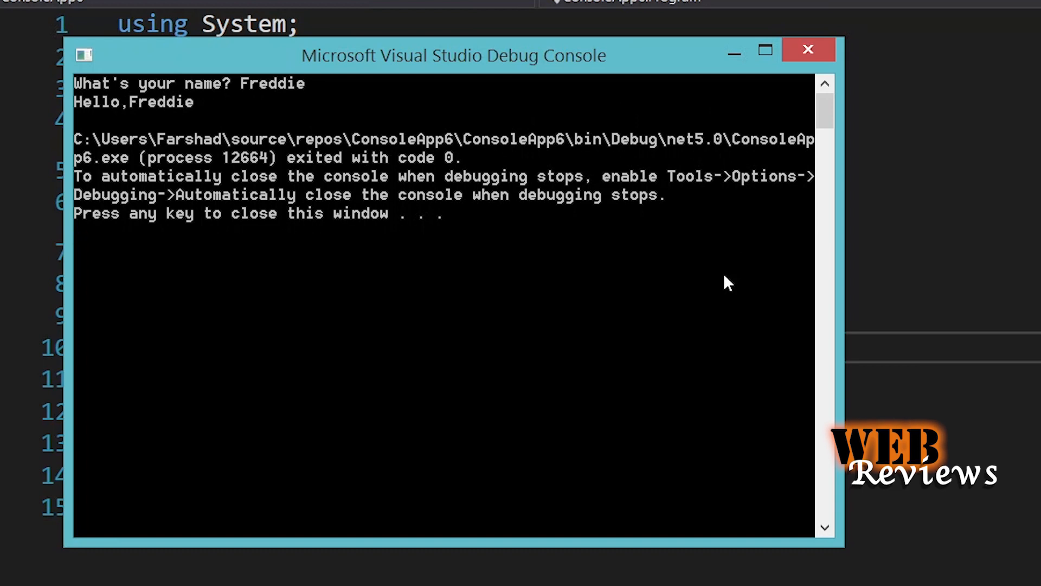